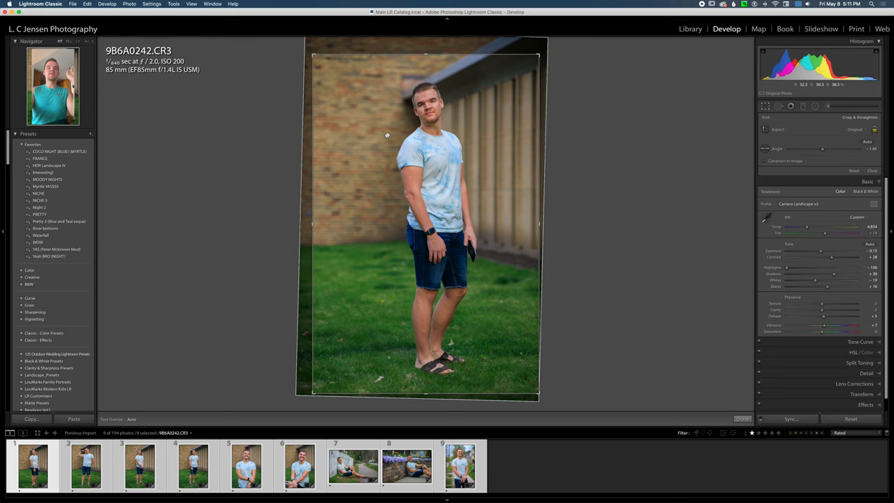
- Open the straightened portrait's context menu to edit it in Photoshop 2020
right_click(387, 135)
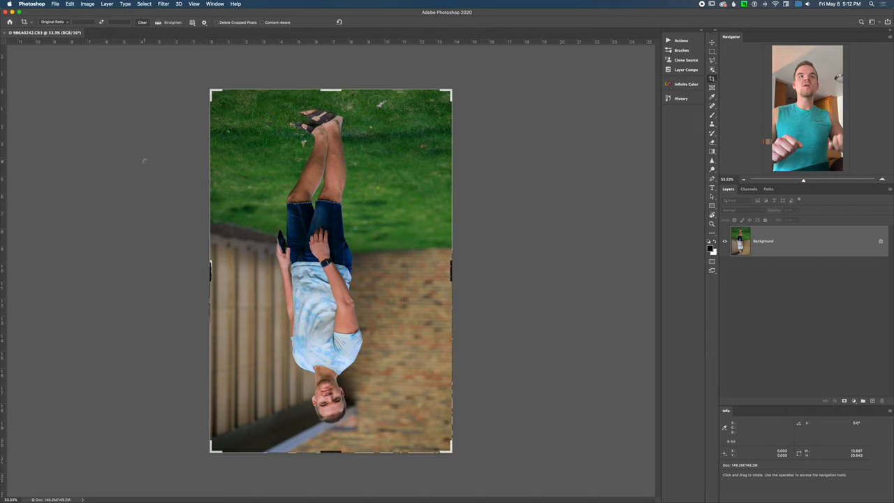
- Rotate the upside-down portrait 180° so the subject stands upright
left_click(88, 4)
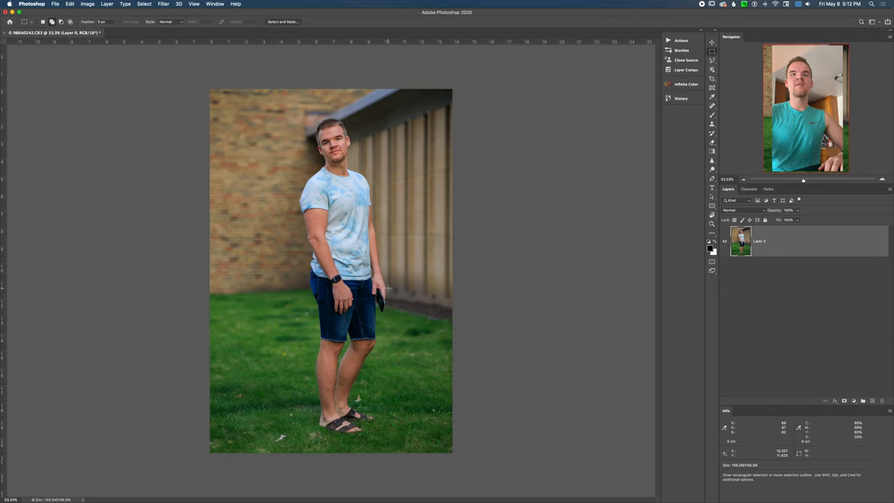
- Marquee-select the wall and grass strip right of the subject
left_click_drag(389, 91, 457, 390)
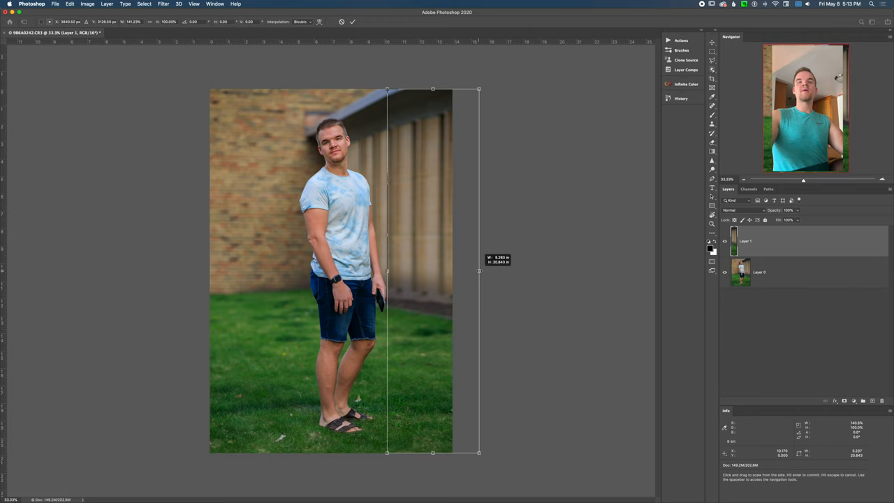
- Drag the copied strip's right handle outward past the canvas edge
left_click_drag(480, 271, 479, 271)
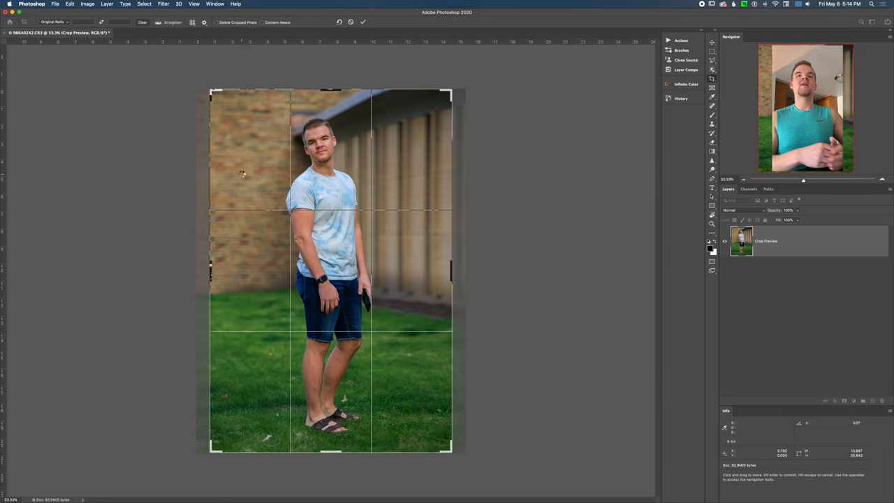
- Commit the recentred crop around the widened portrait
key("Return")
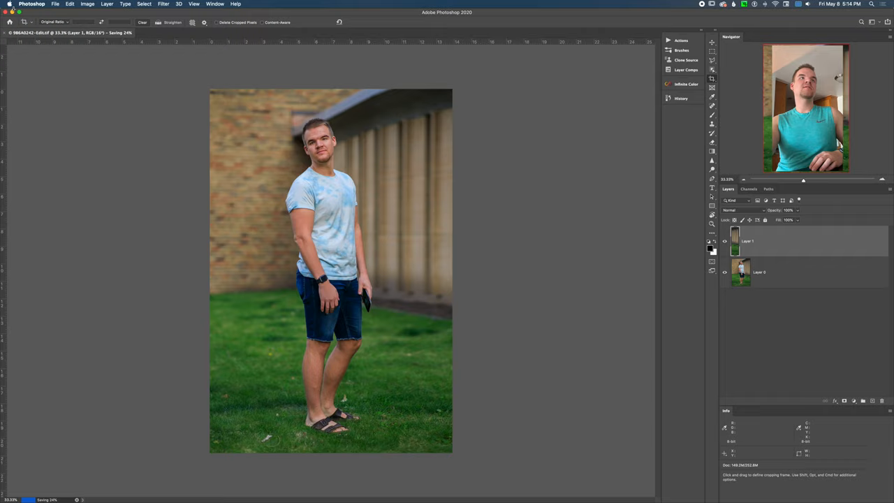